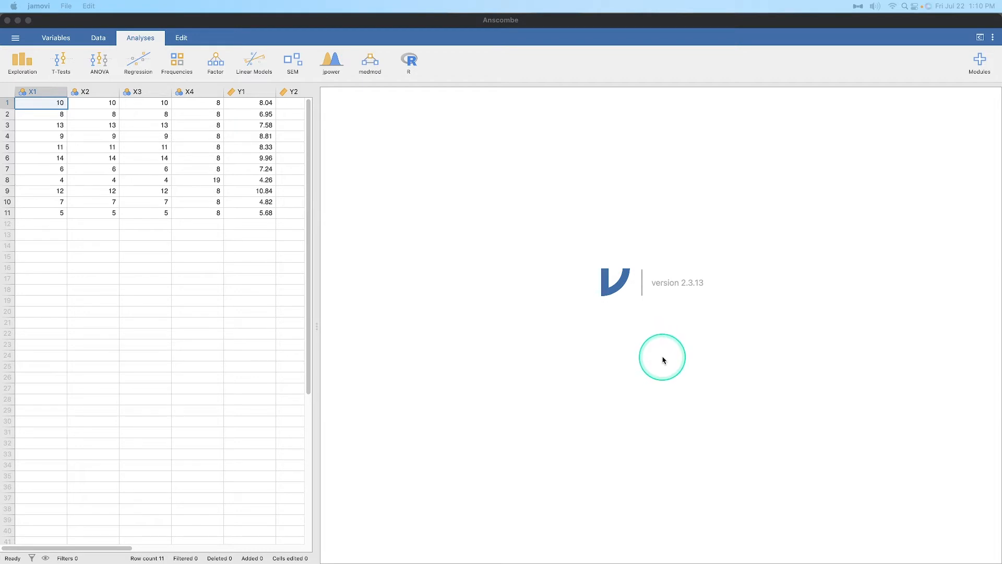
pyautogui.moveTo(673, 341)
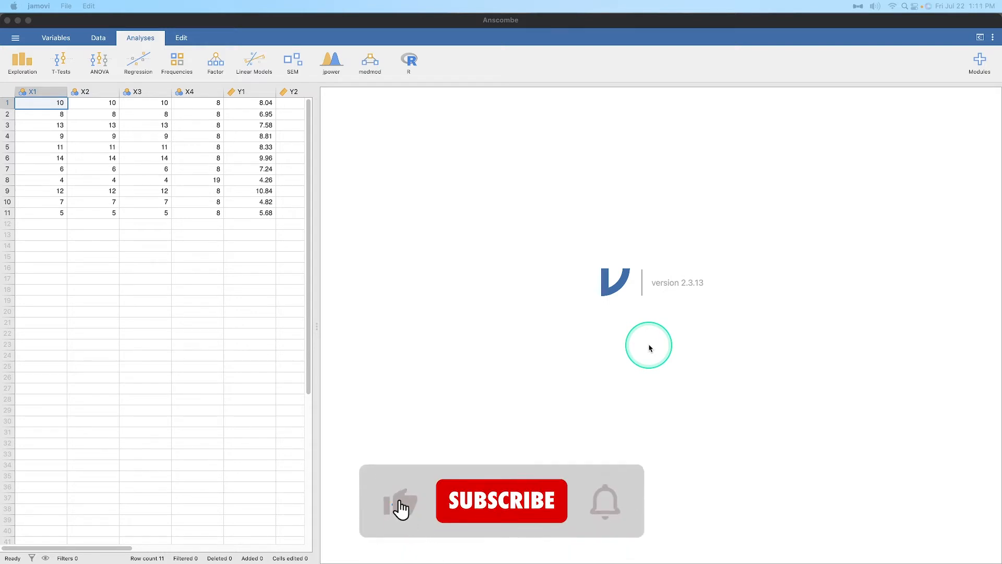
# Step: Browse the file menu and look over the Anscombe data sheet
pyautogui.click(501, 500)
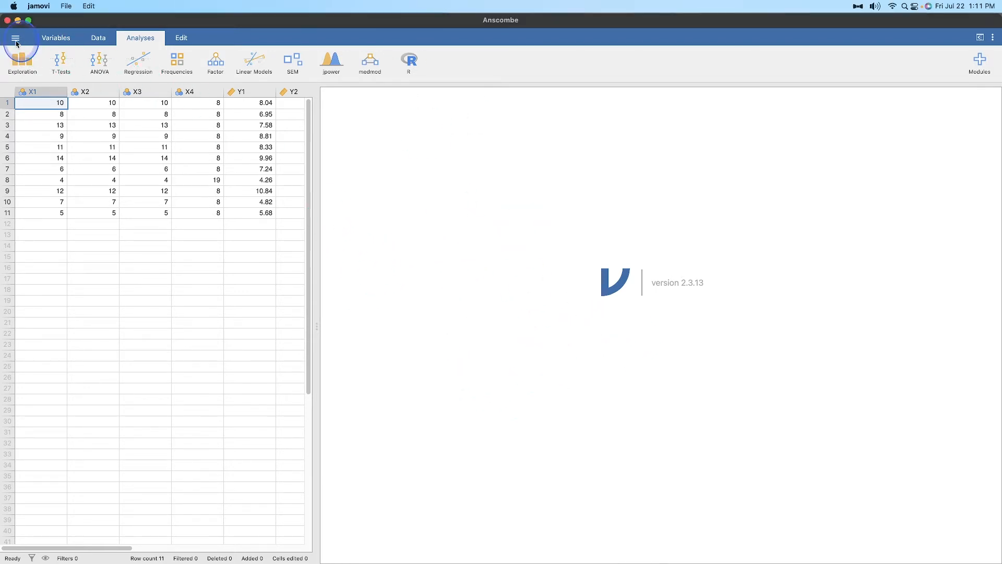
pyautogui.click(16, 39)
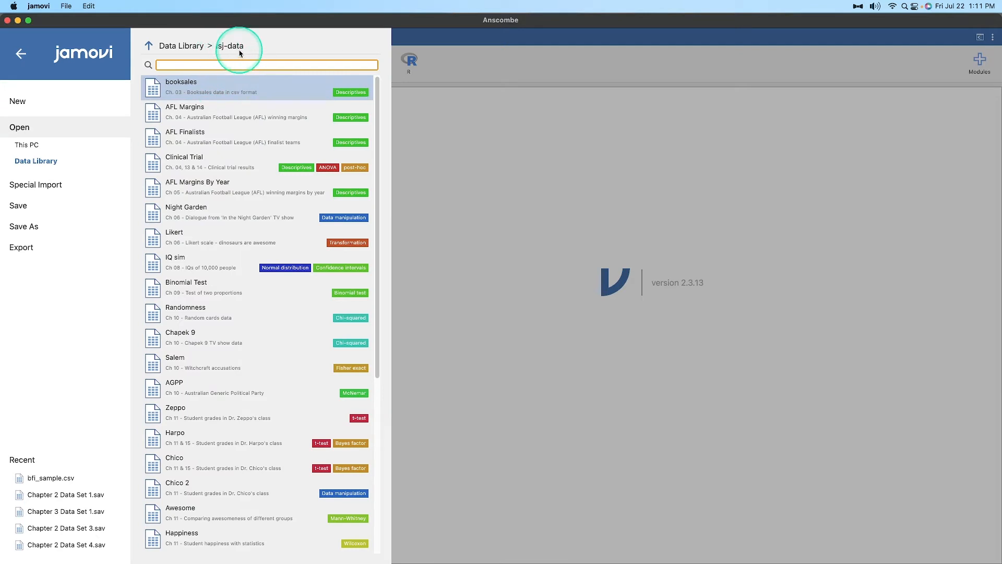
pyautogui.moveTo(929, 51)
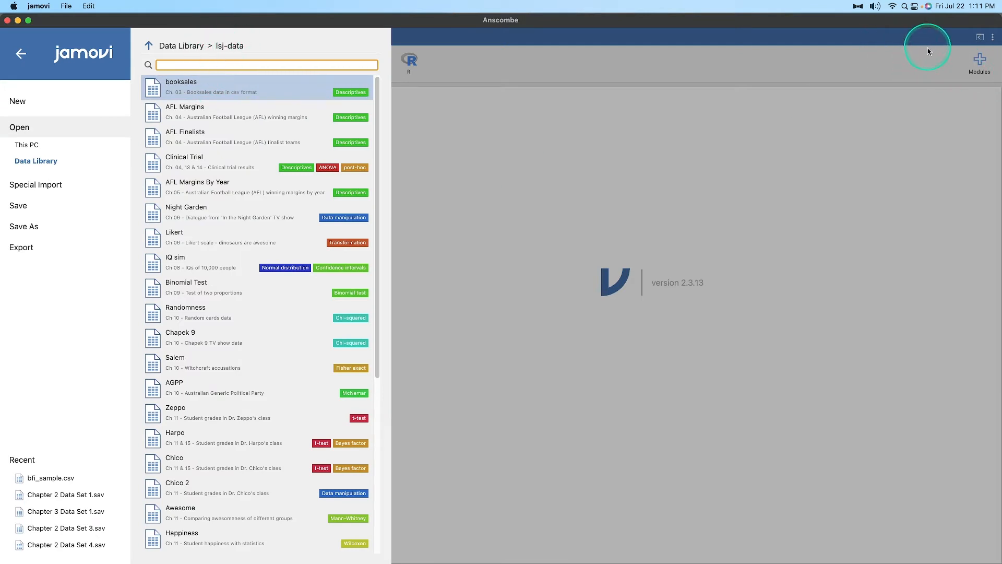
pyautogui.moveTo(249, 417)
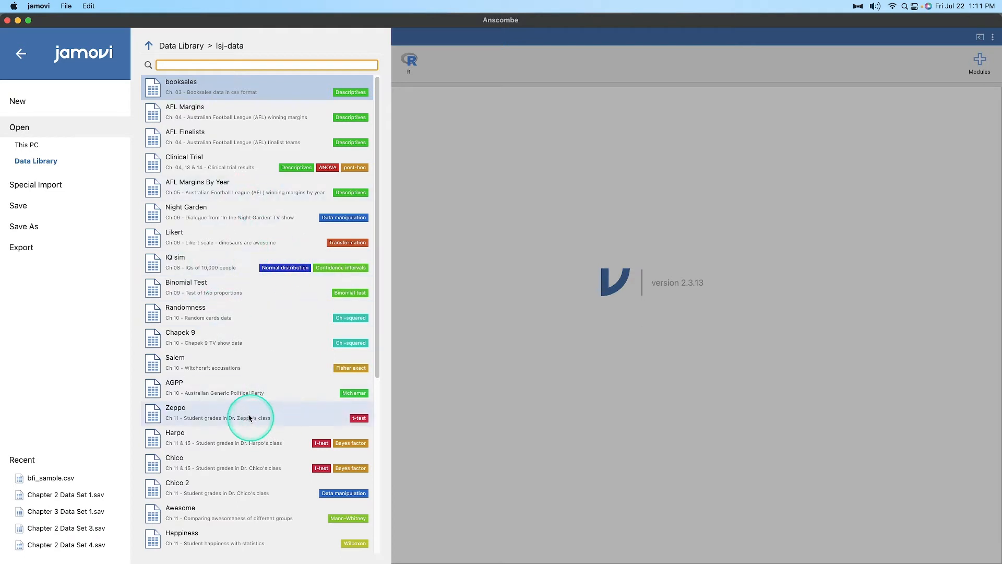
pyautogui.scroll(-3)
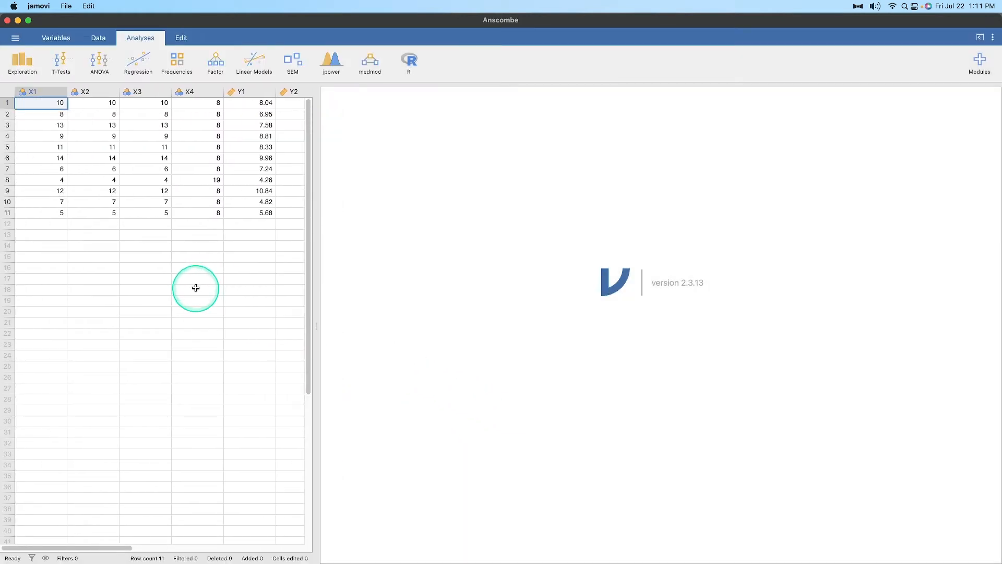
pyautogui.moveTo(198, 281)
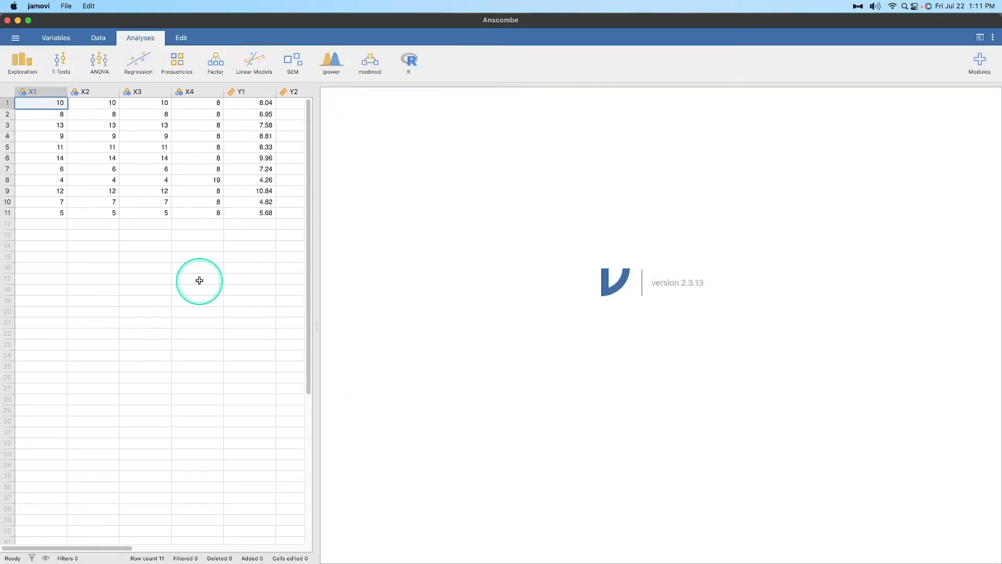
pyautogui.moveTo(90, 163)
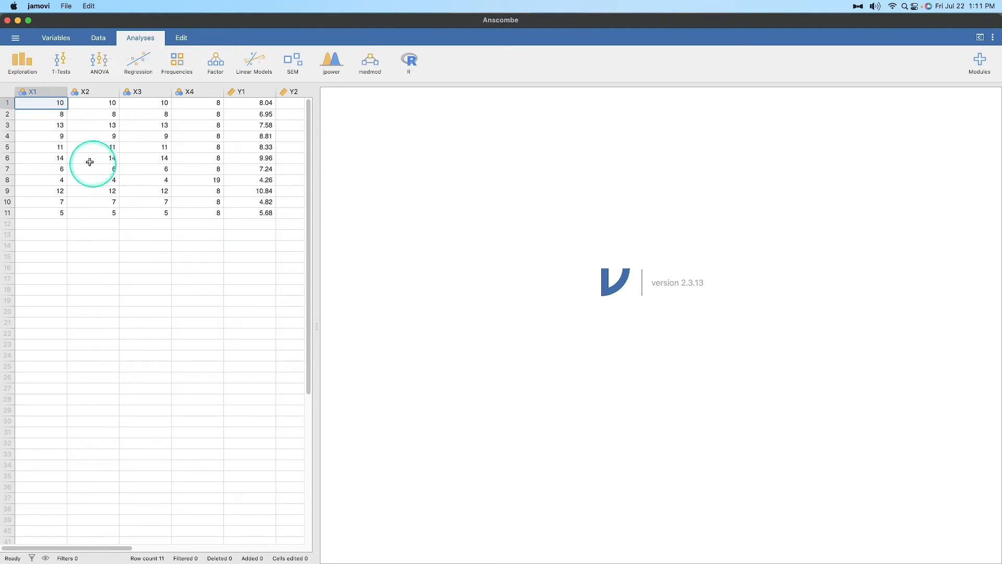
pyautogui.hscroll(3)
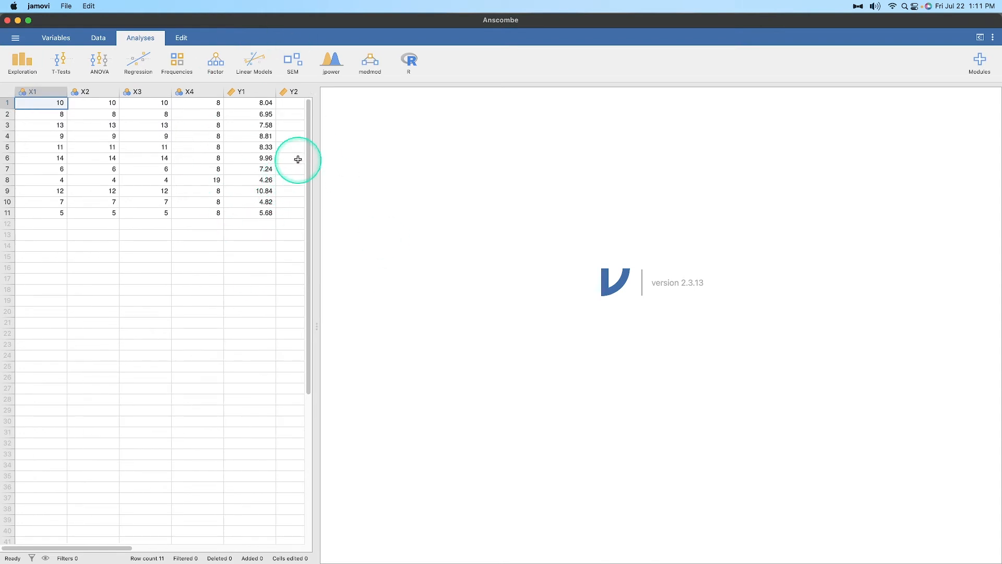
pyautogui.moveTo(288, 177)
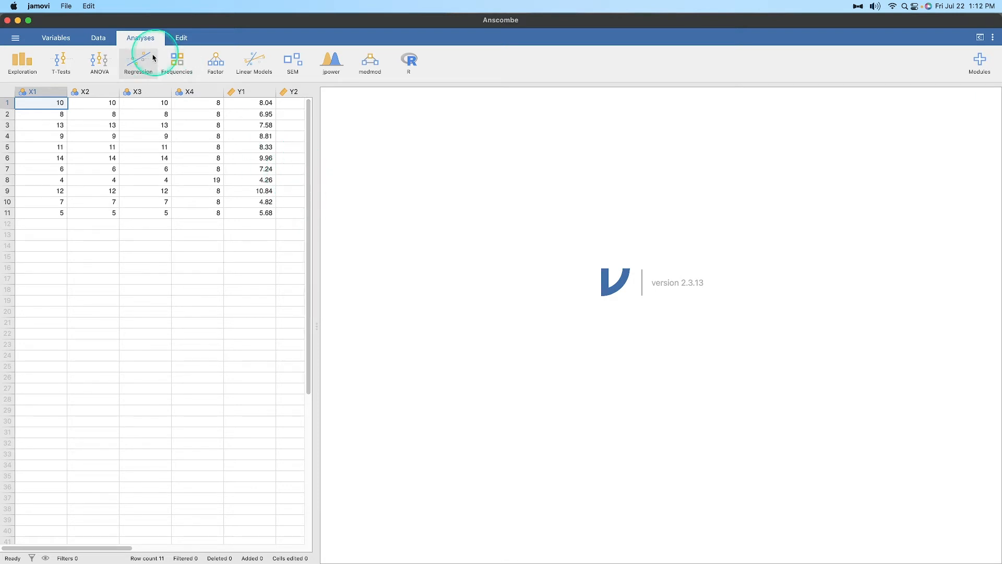
# Step: Run a Correlation Matrix (Regression) on Y1, Y2, Y3 and Y4 with Pearson's r and p-values
pyautogui.click(137, 61)
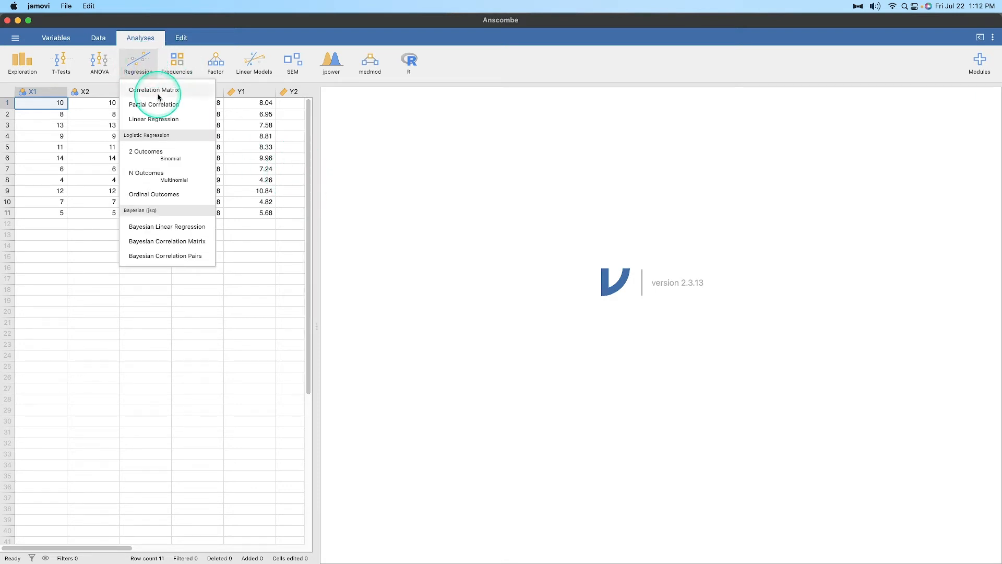
pyautogui.click(153, 90)
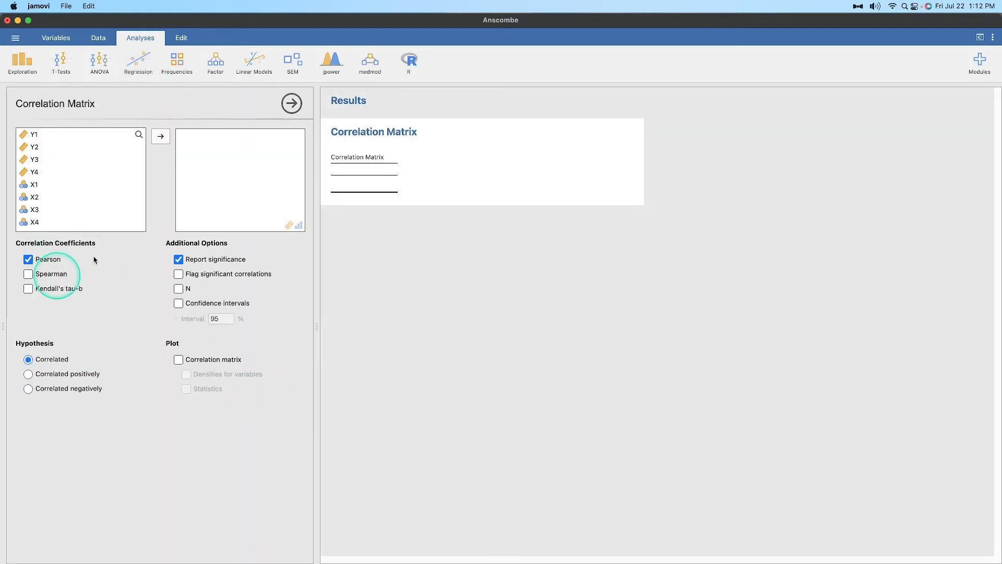
pyautogui.click(36, 134)
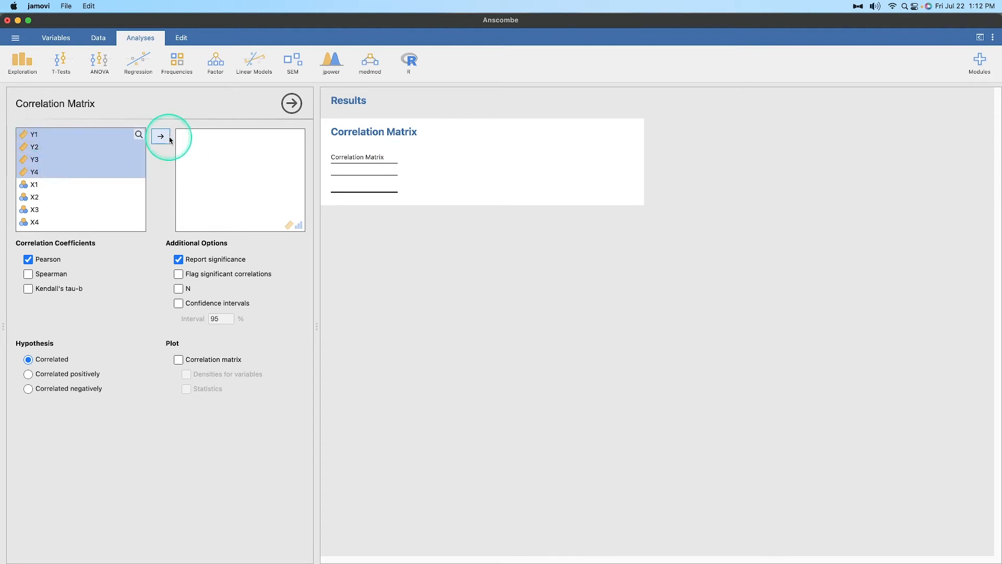
pyautogui.click(161, 136)
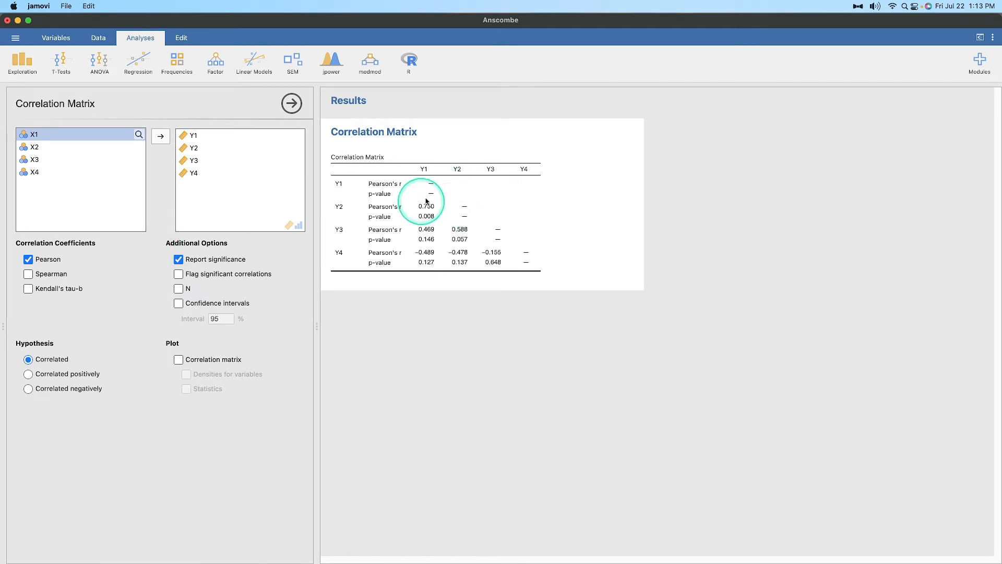
pyautogui.moveTo(210, 160)
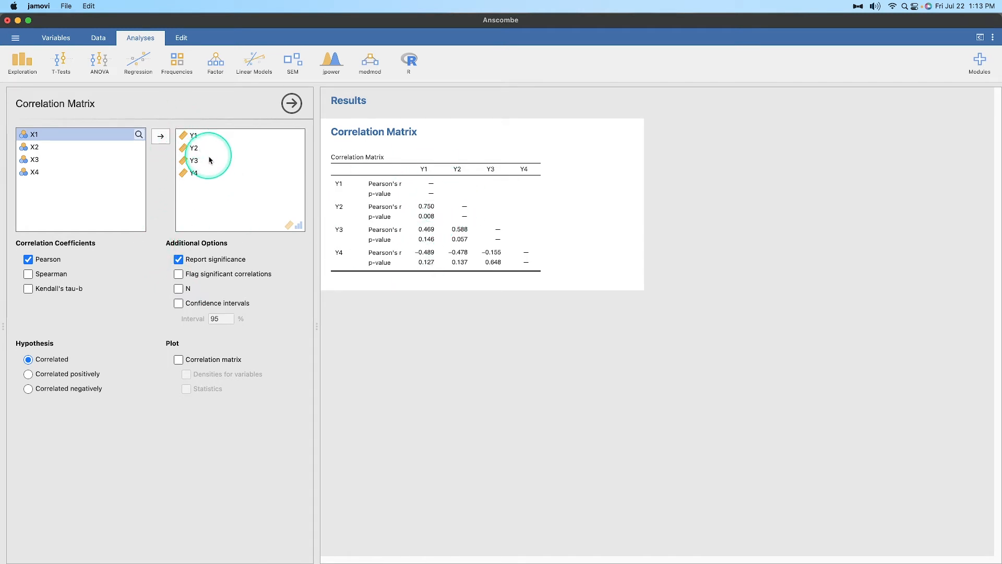
pyautogui.moveTo(413, 363)
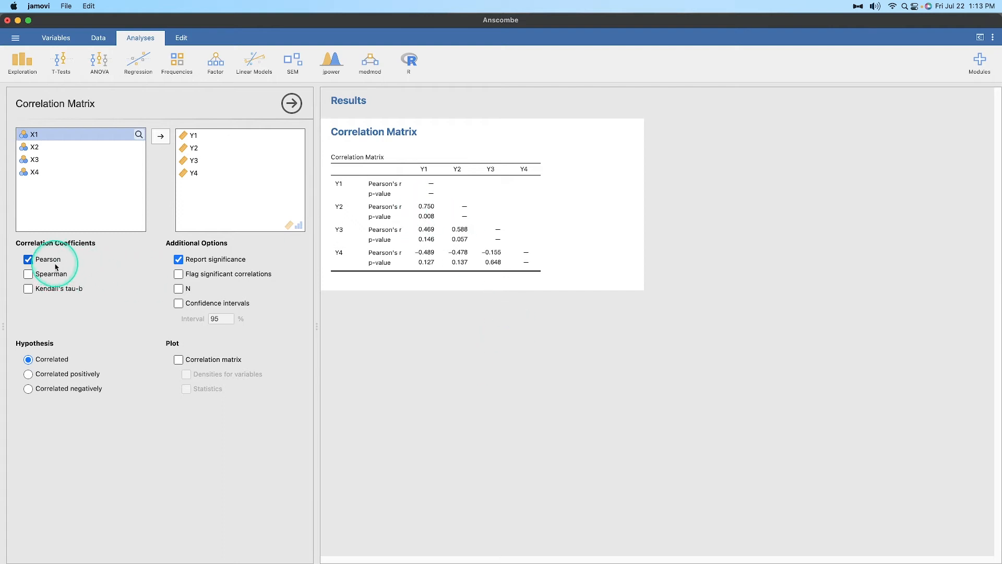
# Step: Report Spearman's rho alongside Pearson's r for the Y1–Y4 correlations
pyautogui.click(28, 274)
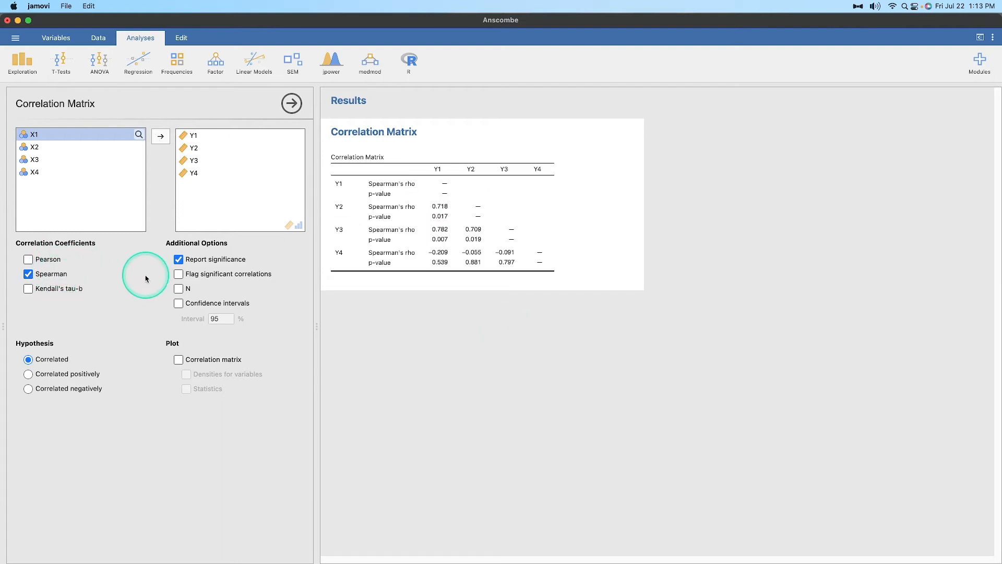
pyautogui.click(28, 259)
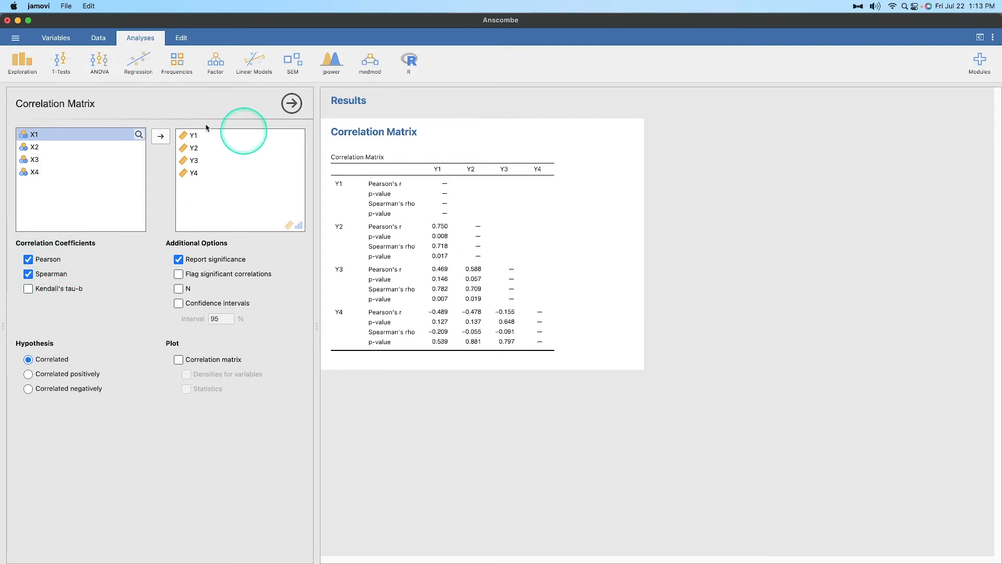
pyautogui.moveTo(197, 184)
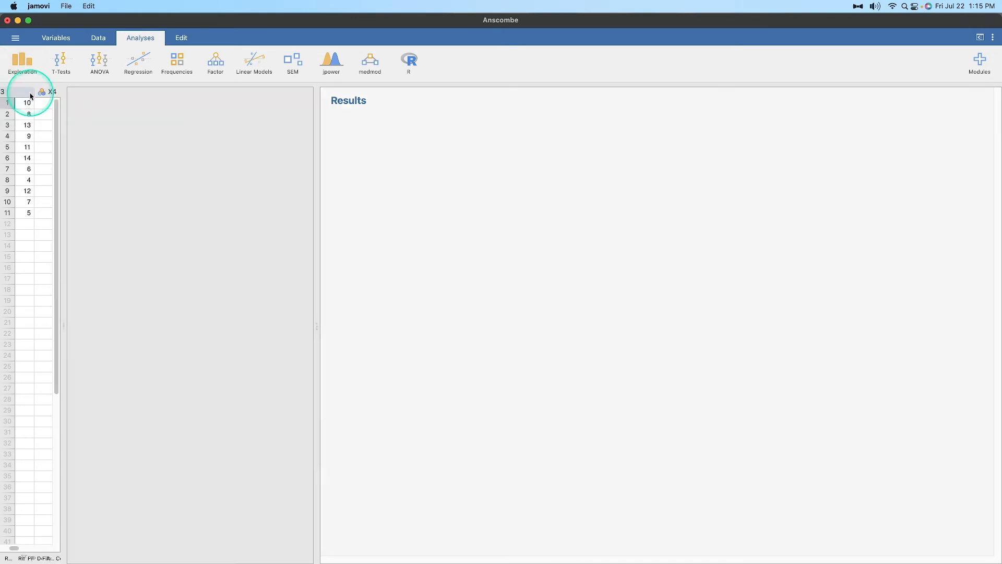
# Step: Run Descriptives on Y1–Y4 (N, missing, mean, median, SD, min, max) and expand its Plots section
pyautogui.click(22, 61)
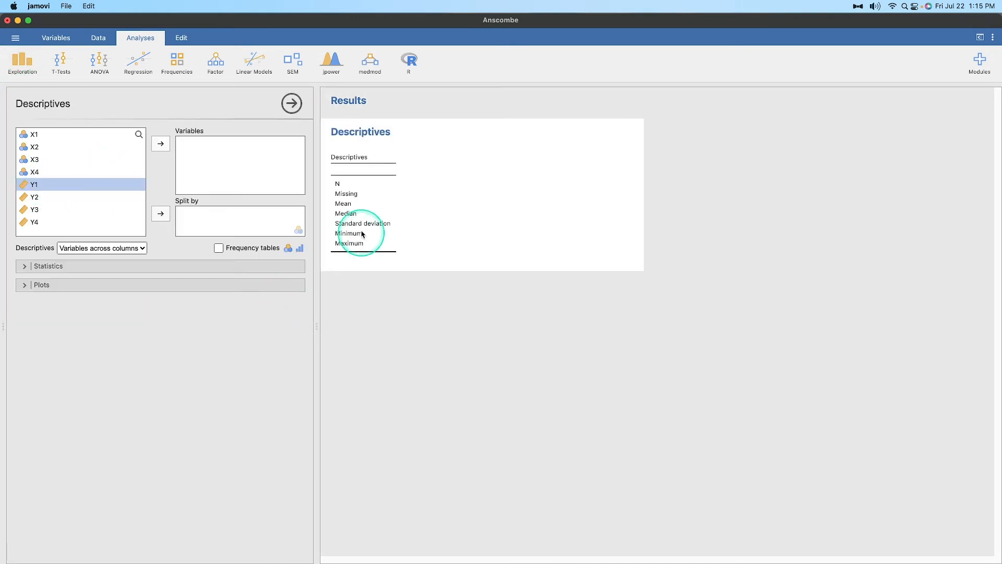
pyautogui.click(161, 143)
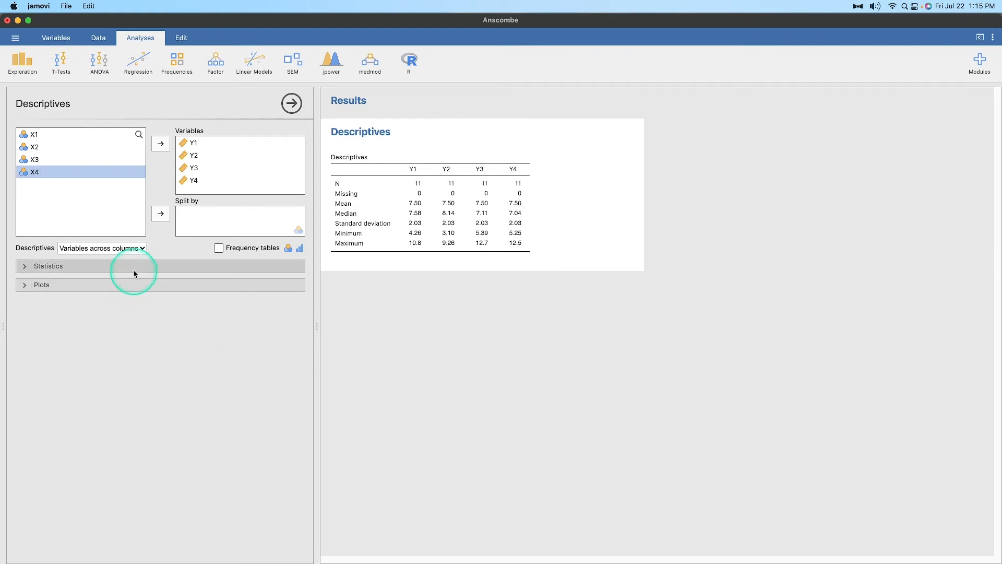
pyautogui.click(42, 284)
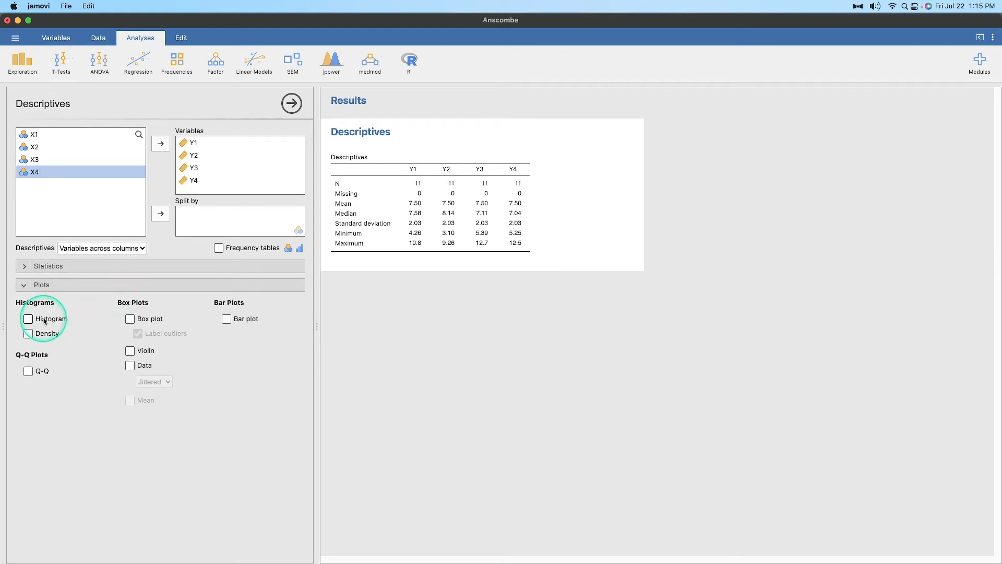
pyautogui.click(28, 318)
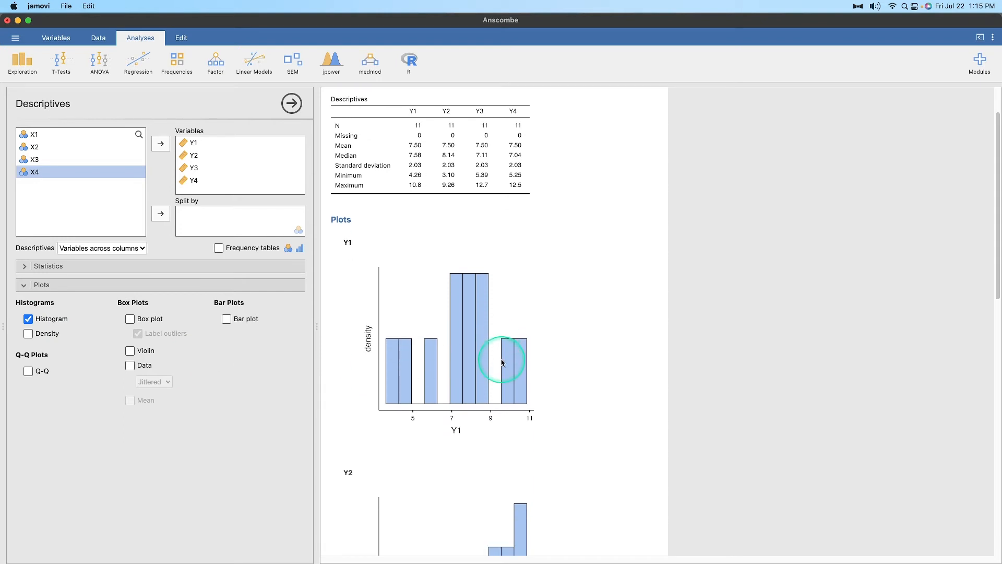
pyautogui.scroll(-3)
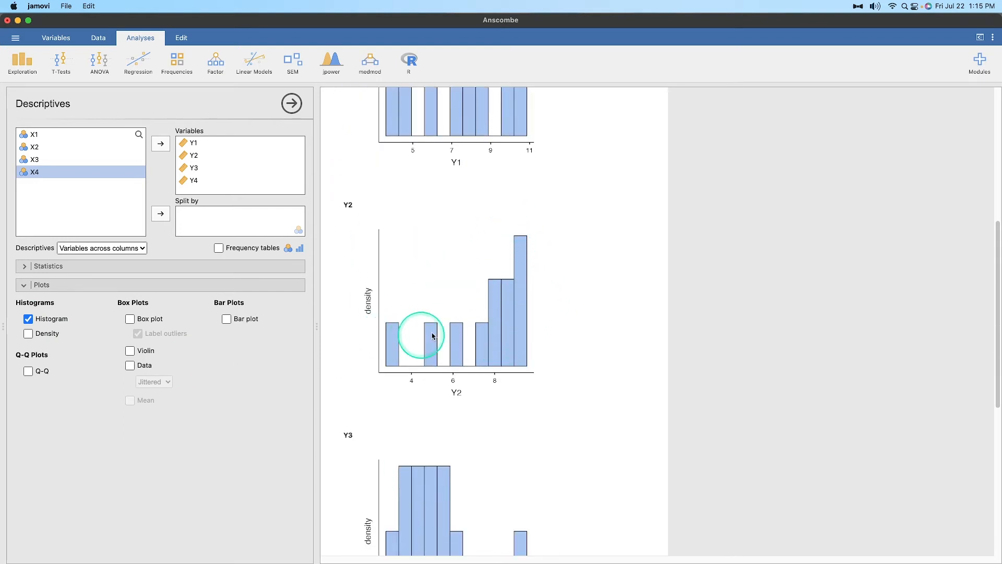
pyautogui.scroll(-3)
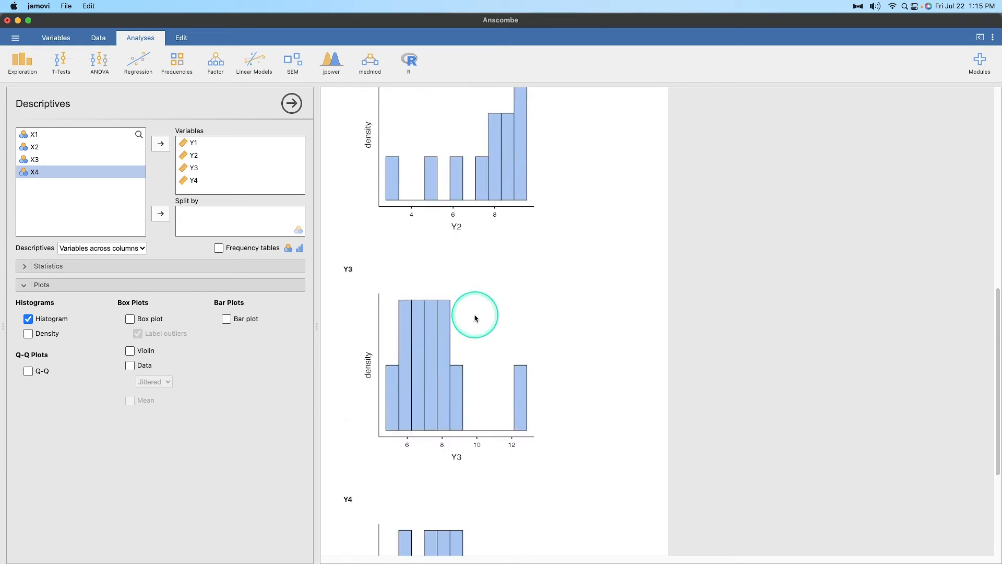
pyautogui.scroll(-3)
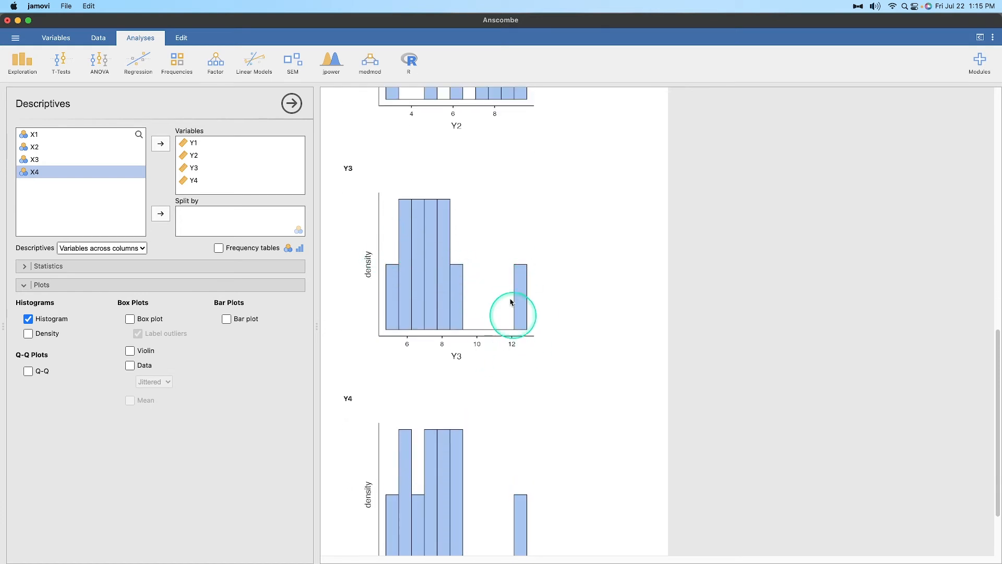
pyautogui.scroll(-3)
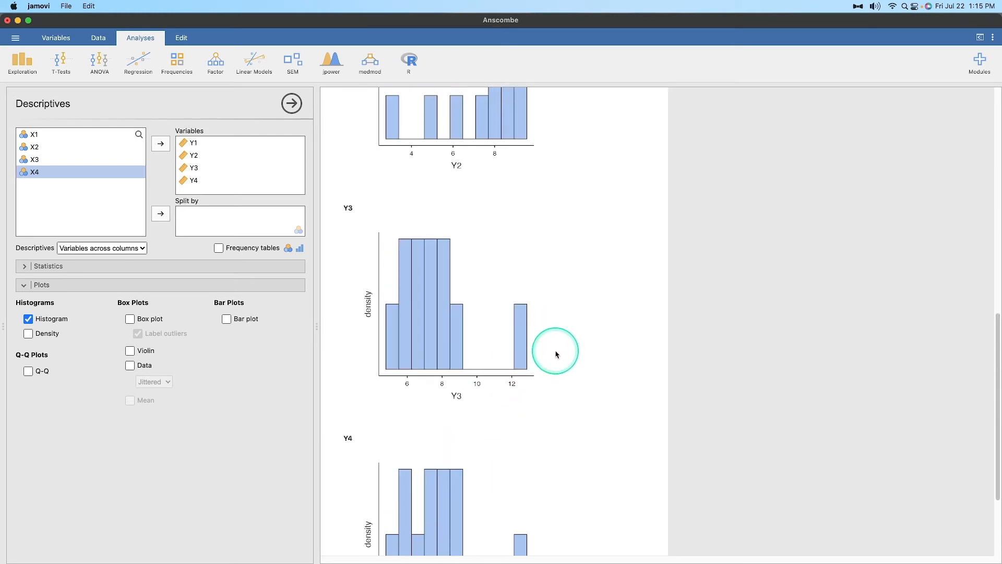
pyautogui.scroll(-3)
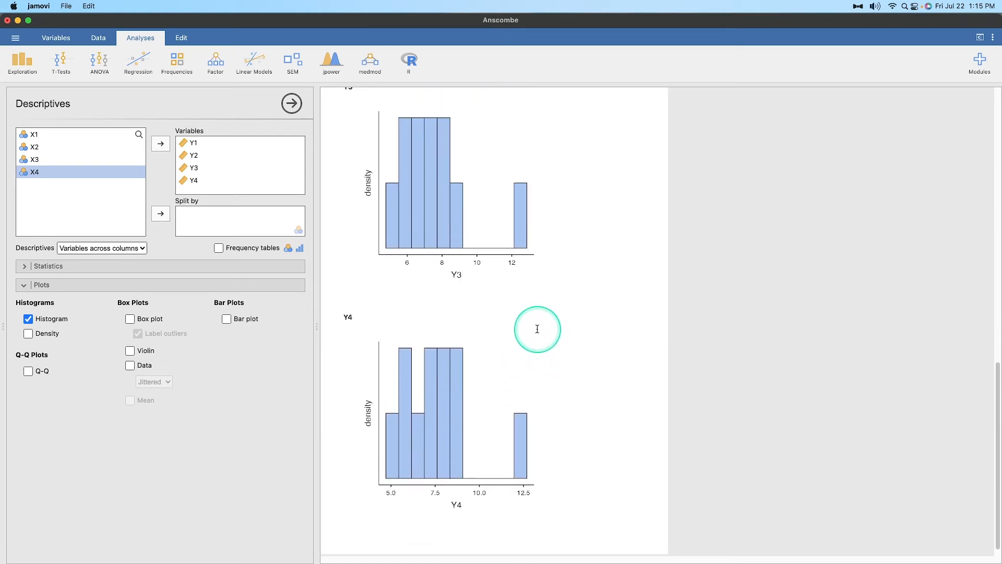
pyautogui.scroll(3)
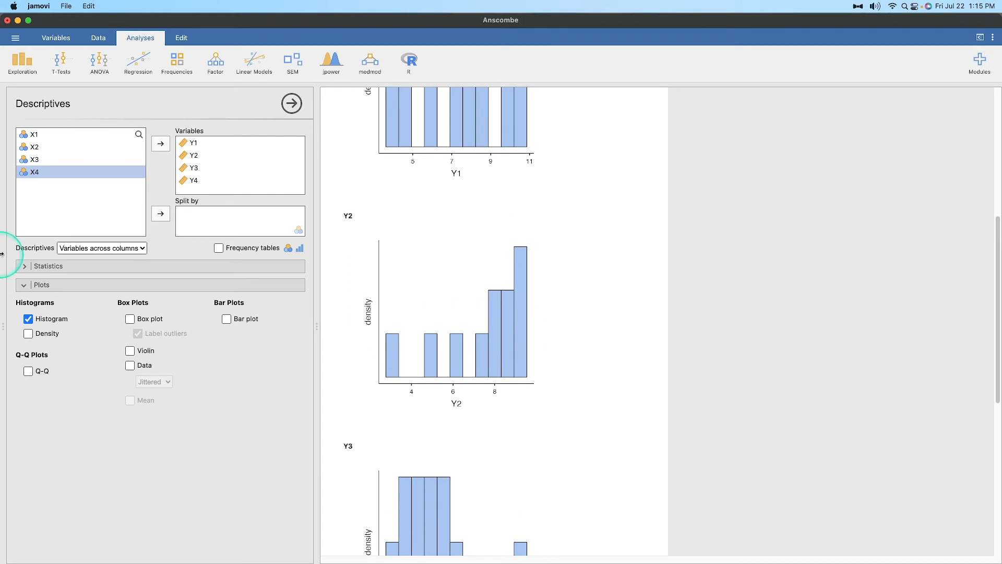
pyautogui.click(48, 266)
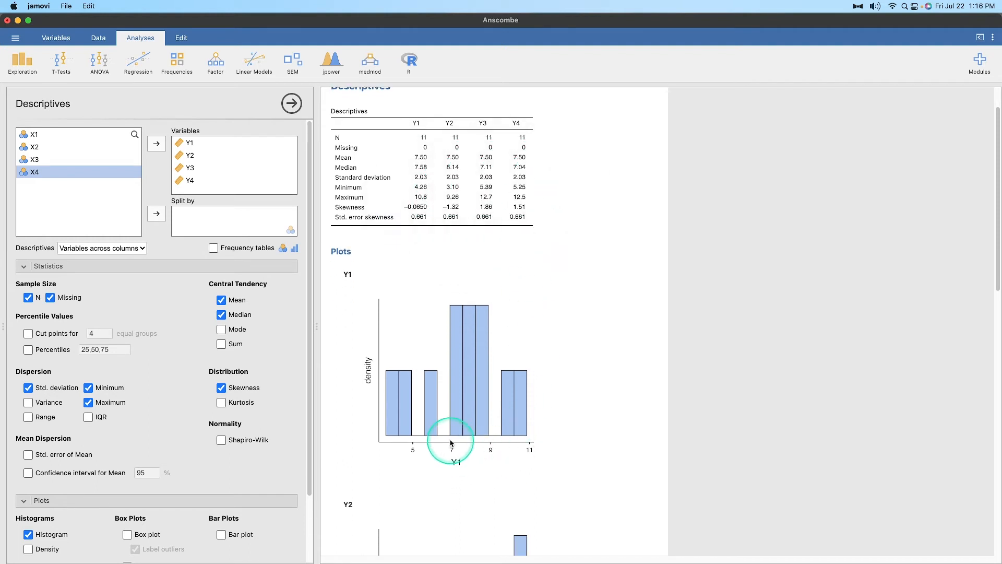
pyautogui.moveTo(468, 209)
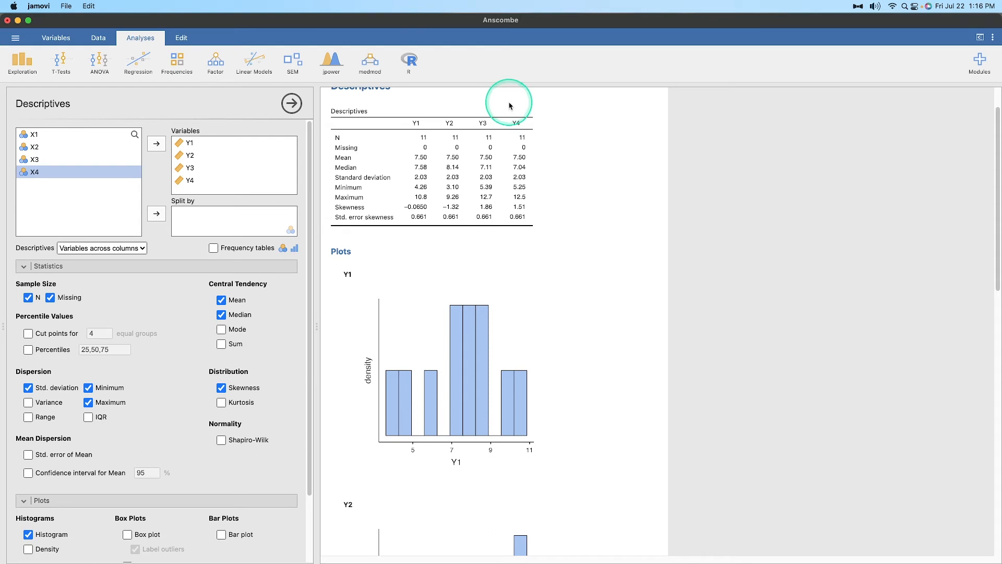
pyautogui.moveTo(527, 209)
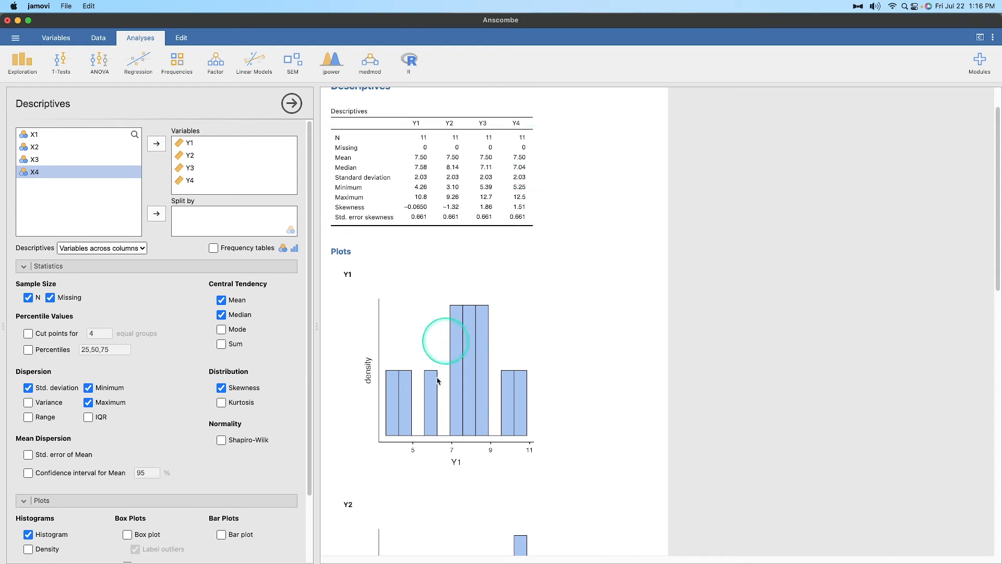
# Step: Add Shapiro-Wilk W and p values to the Y1–Y4 descriptives and review the results
pyautogui.click(221, 440)
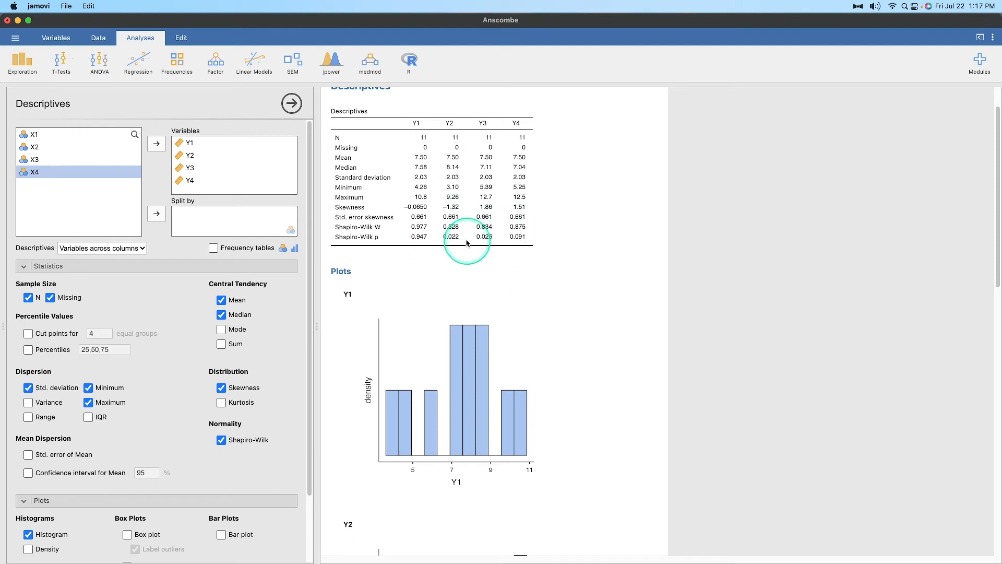
pyautogui.scroll(-3)
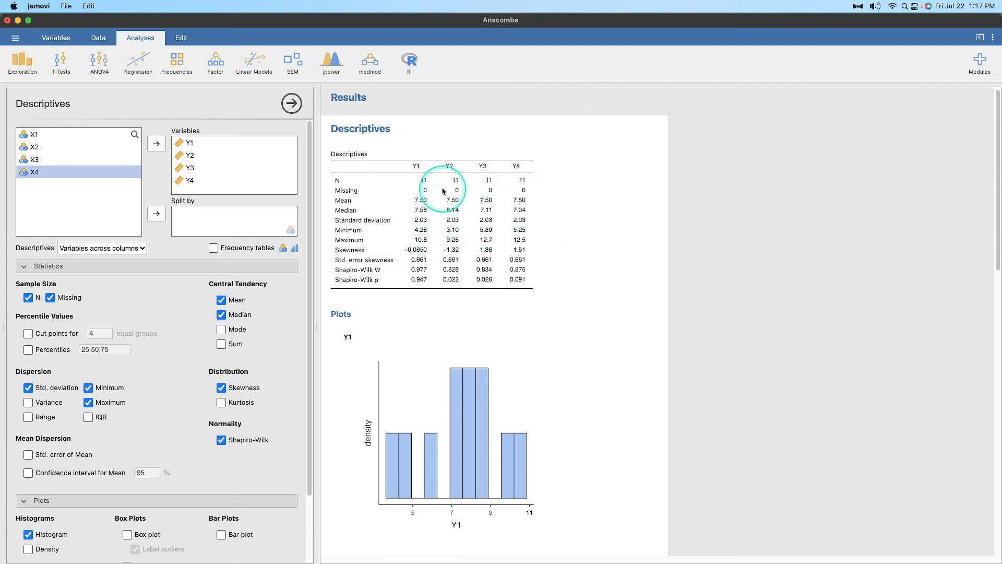
pyautogui.moveTo(531, 280)
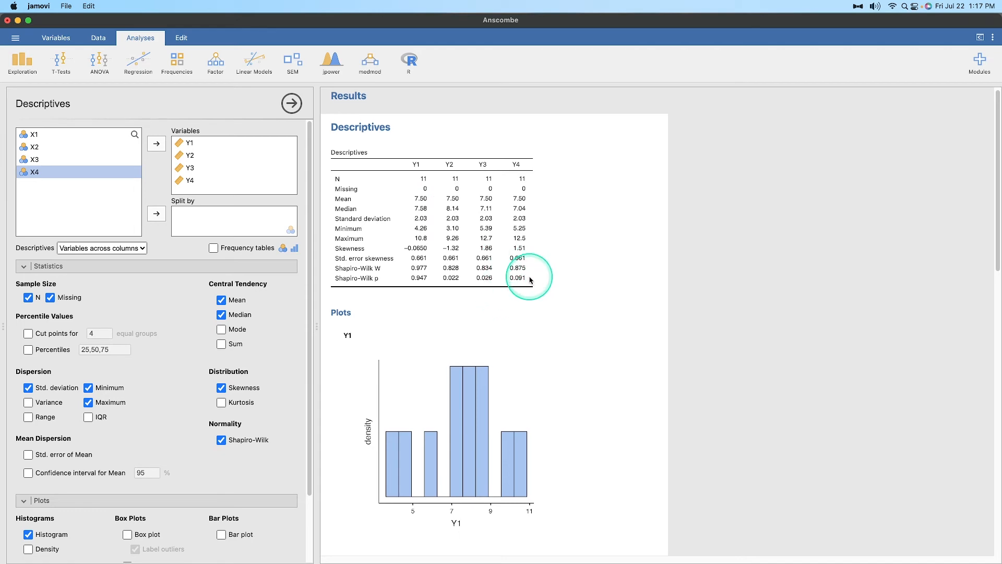
pyautogui.scroll(-3)
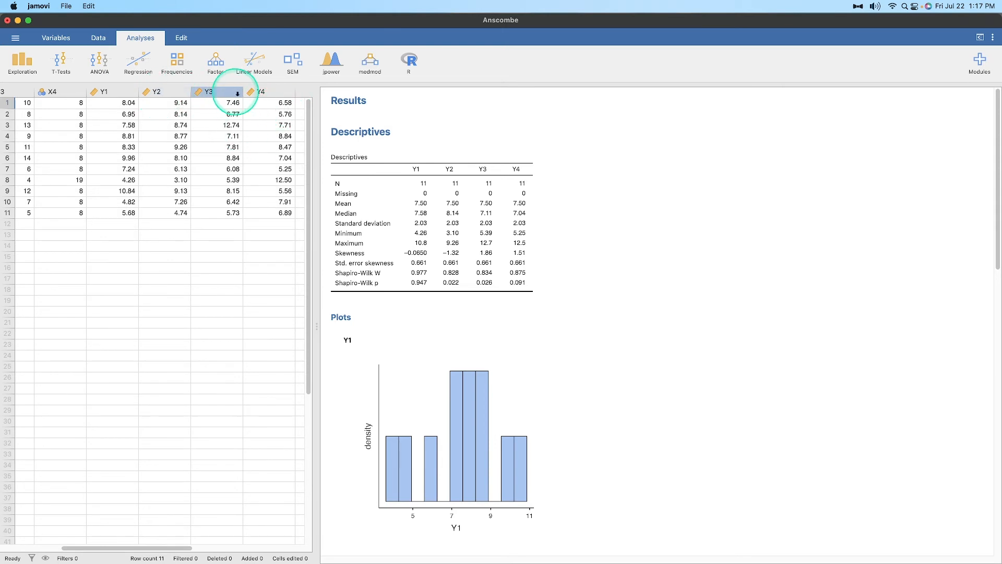
# Step: Run a new Pearson Correlation Matrix on Y2, Y3 and Y4
pyautogui.click(138, 61)
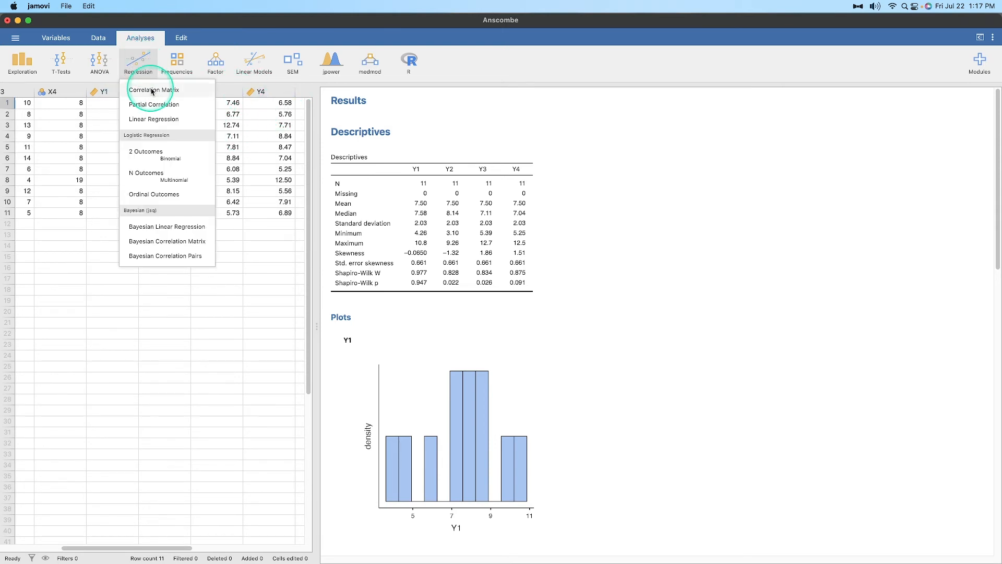
pyautogui.click(153, 90)
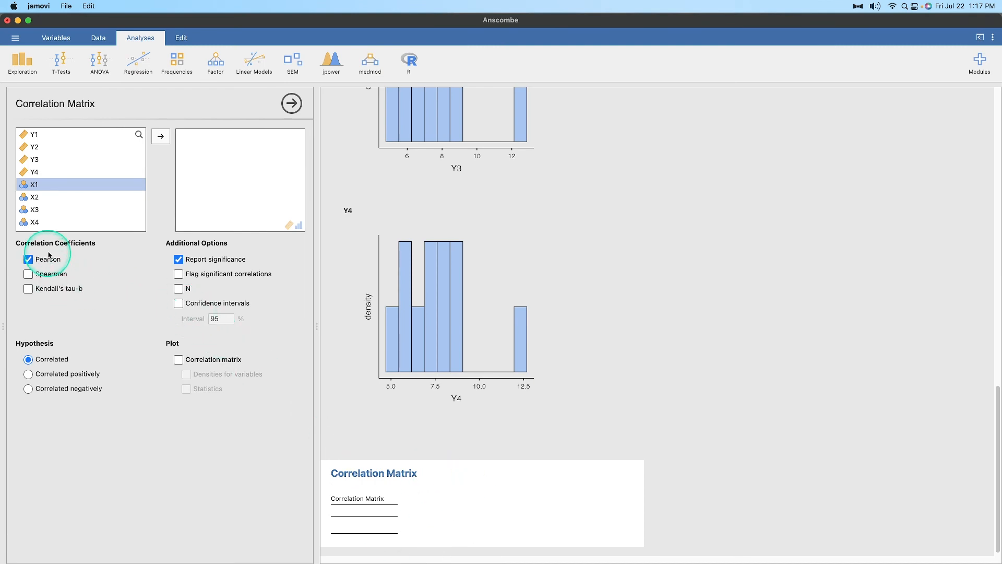
pyautogui.click(34, 148)
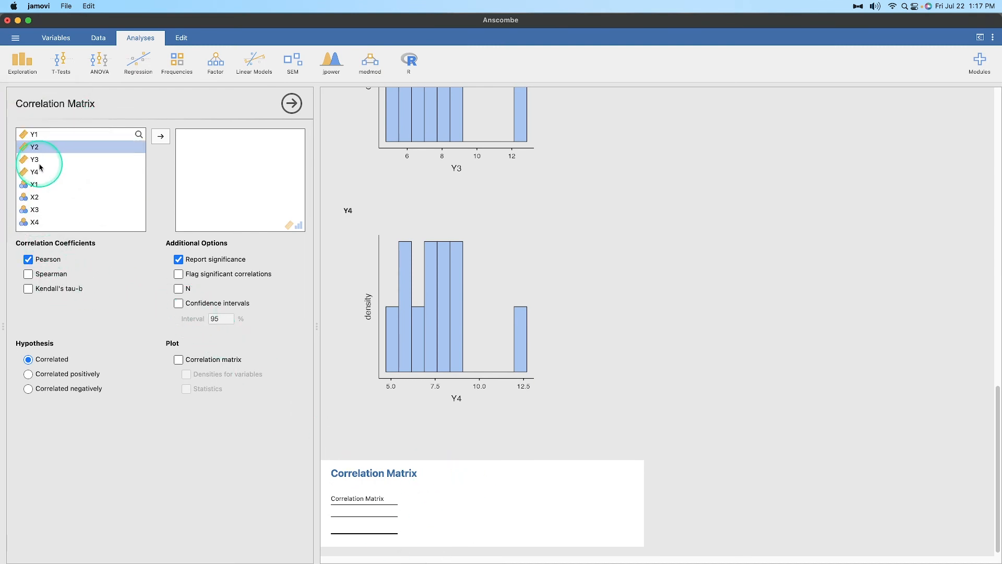
pyautogui.click(160, 135)
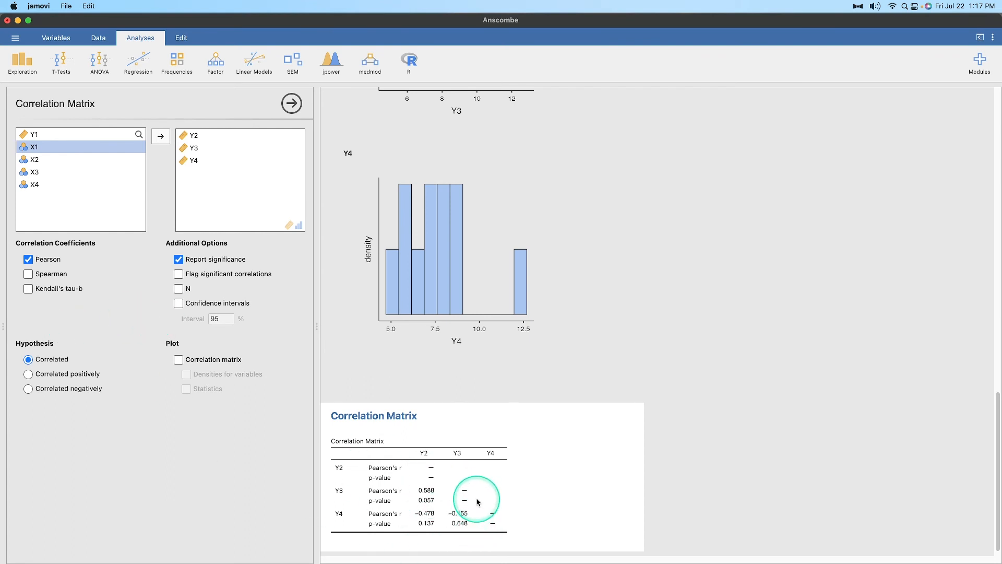
# Step: Flag significant correlations with stars in the Y2–Y4 matrix
pyautogui.click(179, 274)
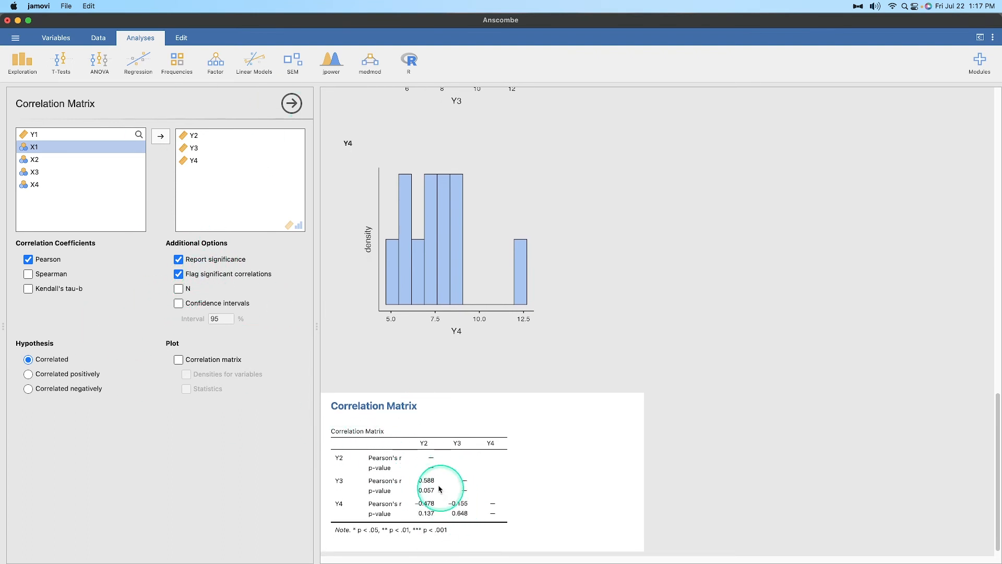
pyautogui.moveTo(426, 522)
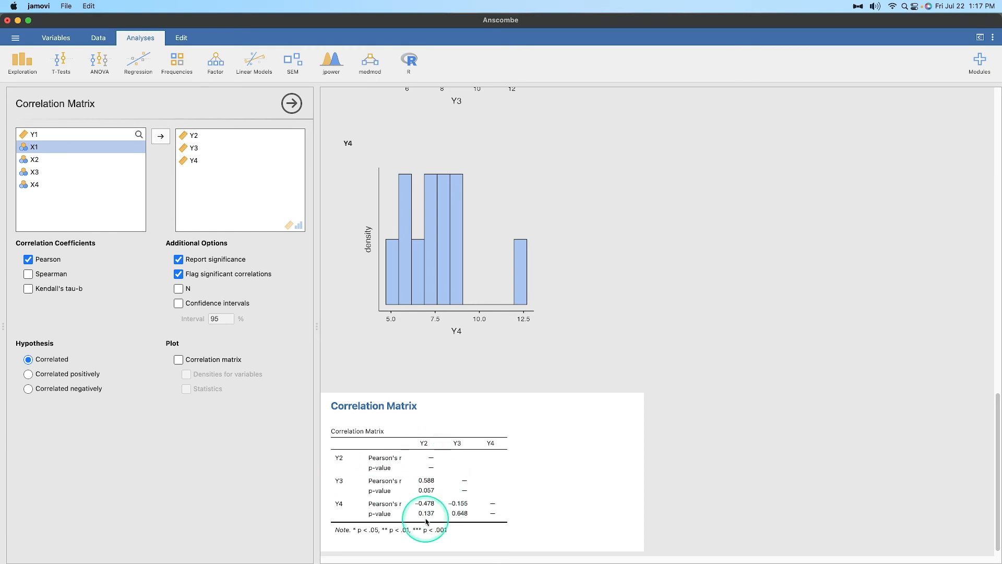
pyautogui.moveTo(522, 536)
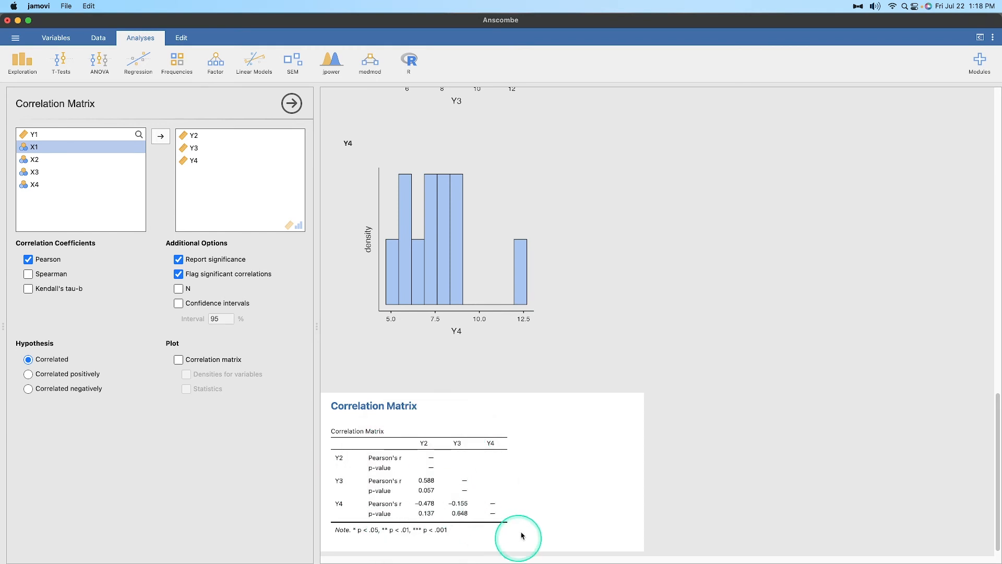
# Step: Add Spearman's rho with p-values to the Y2–Y4 matrix
pyautogui.click(28, 273)
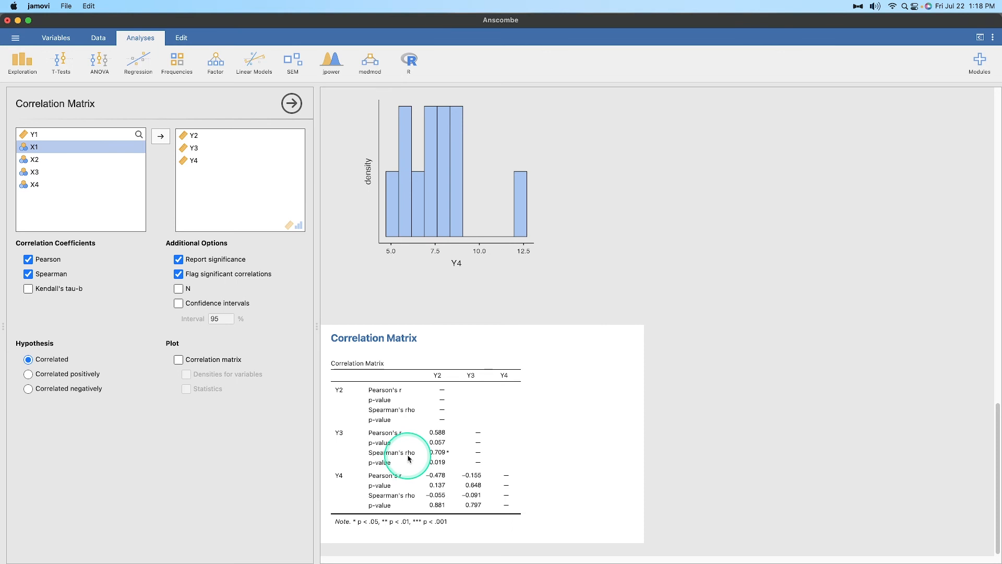
pyautogui.moveTo(439, 457)
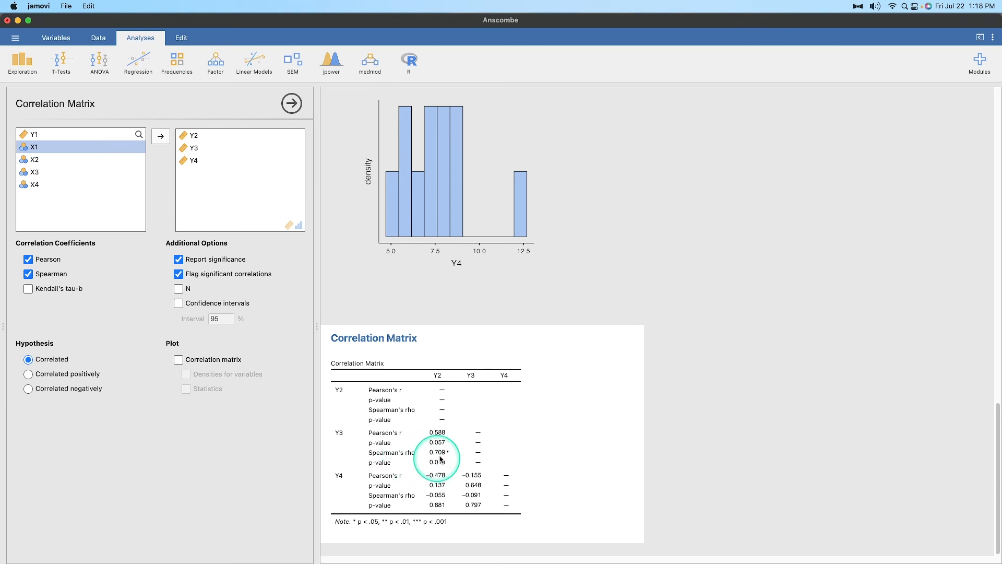